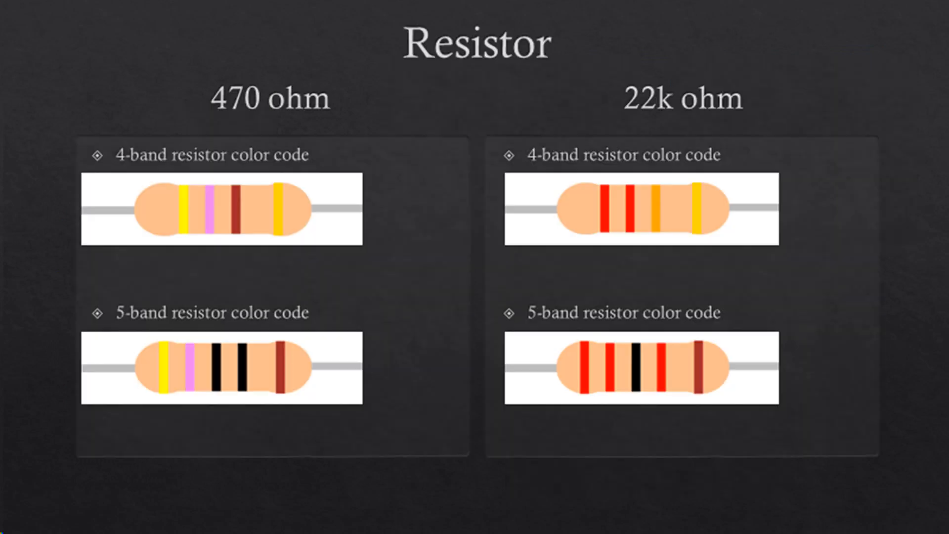
Advance from the resistor colour code slide to the Transistor emitter, base and collector slide
key("Right")
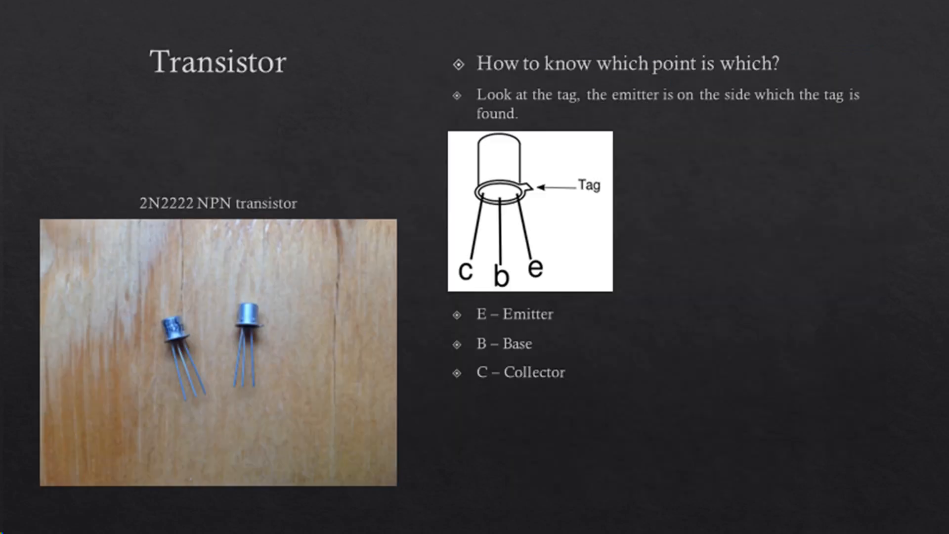